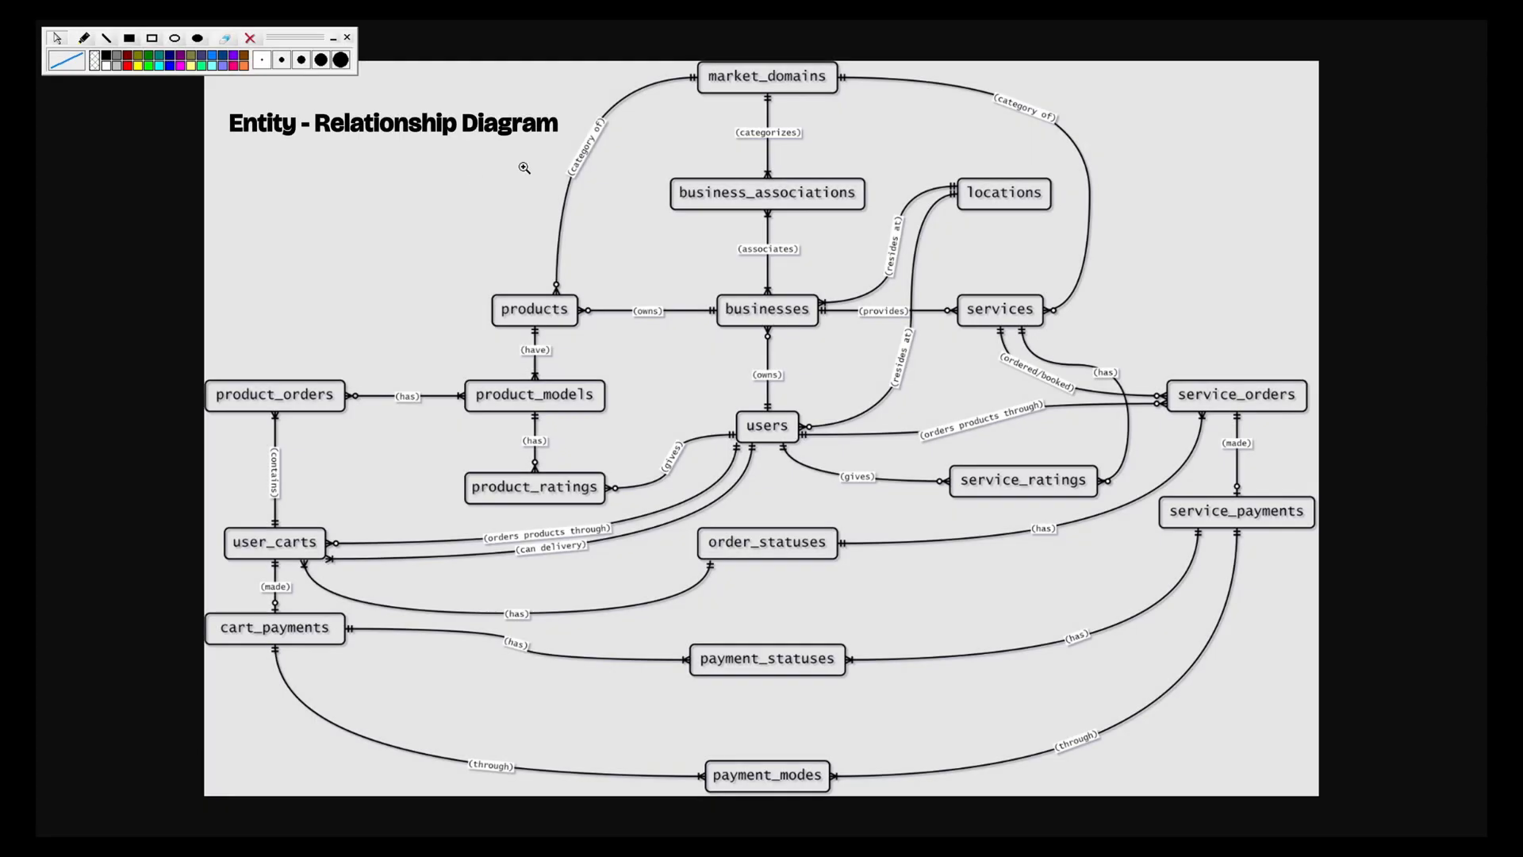
{"action": "mouse_move", "coordinate": [394, 124]}
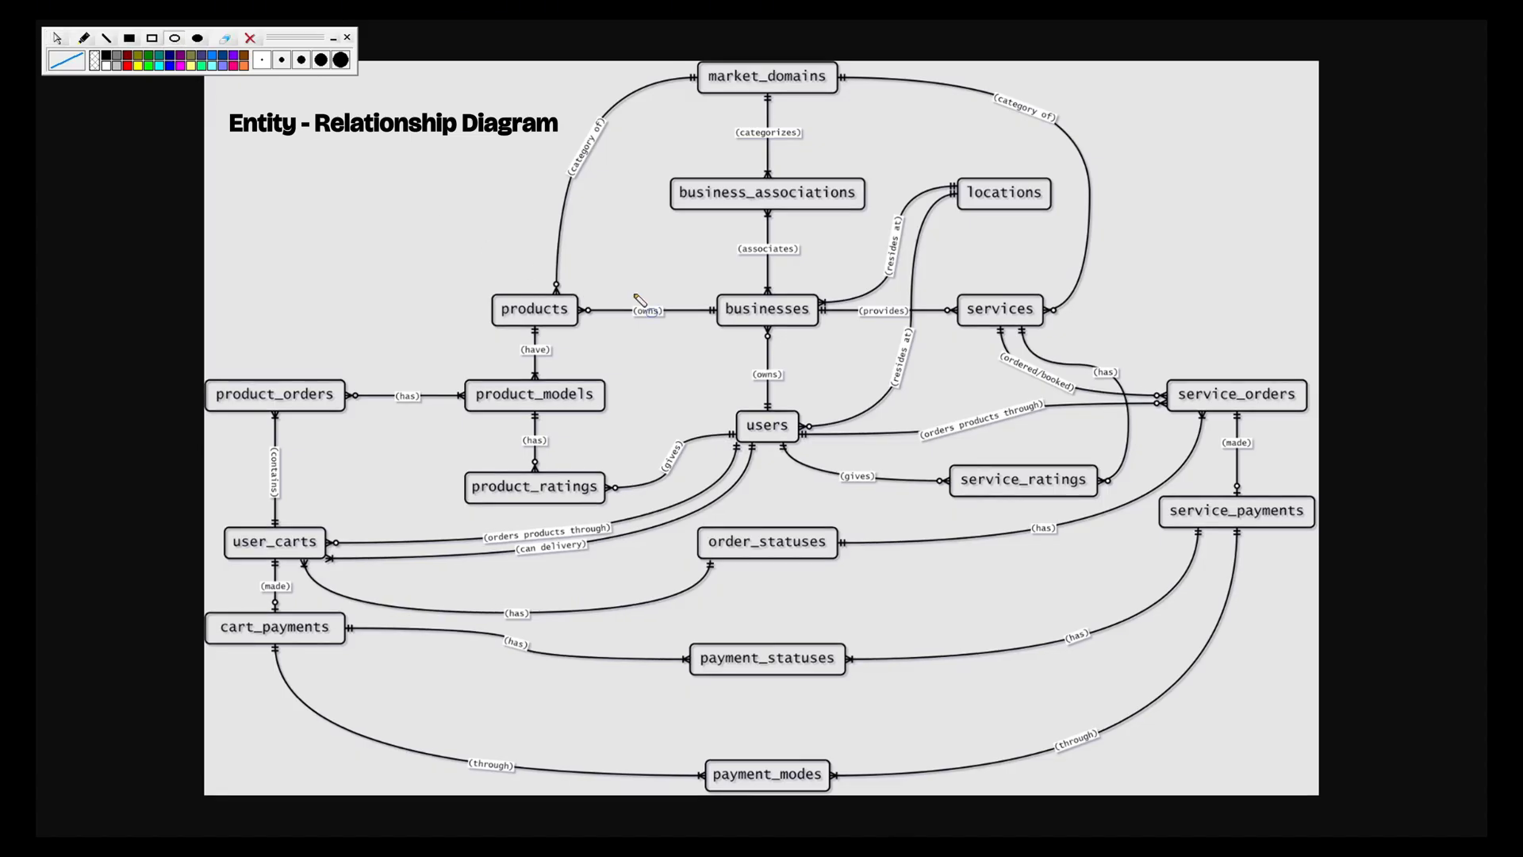
{"action": "mouse_move", "coordinate": [416, 329]}
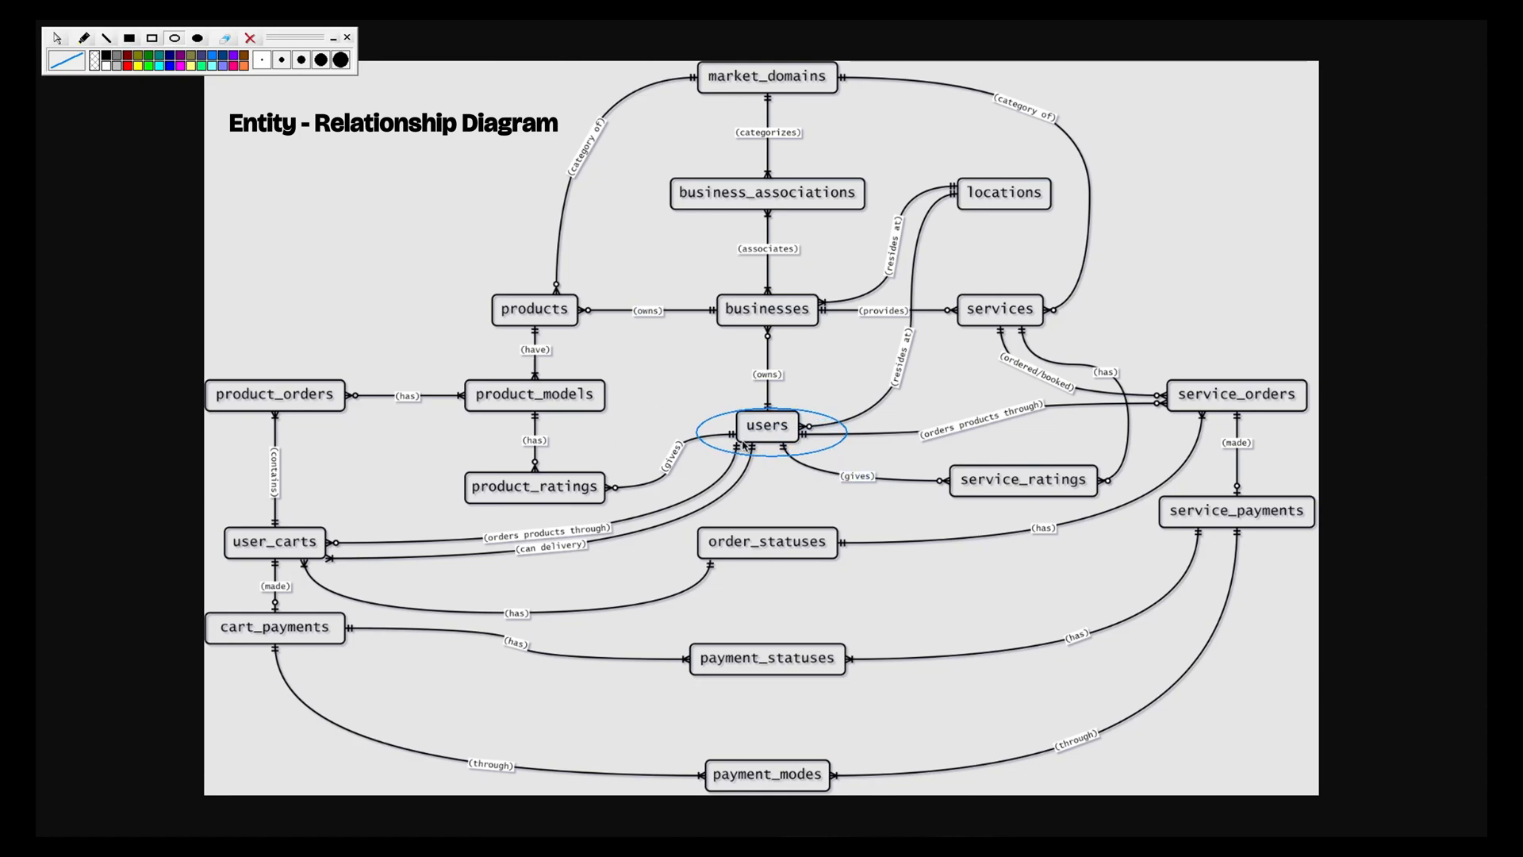
{"action": "mouse_move", "coordinate": [774, 452]}
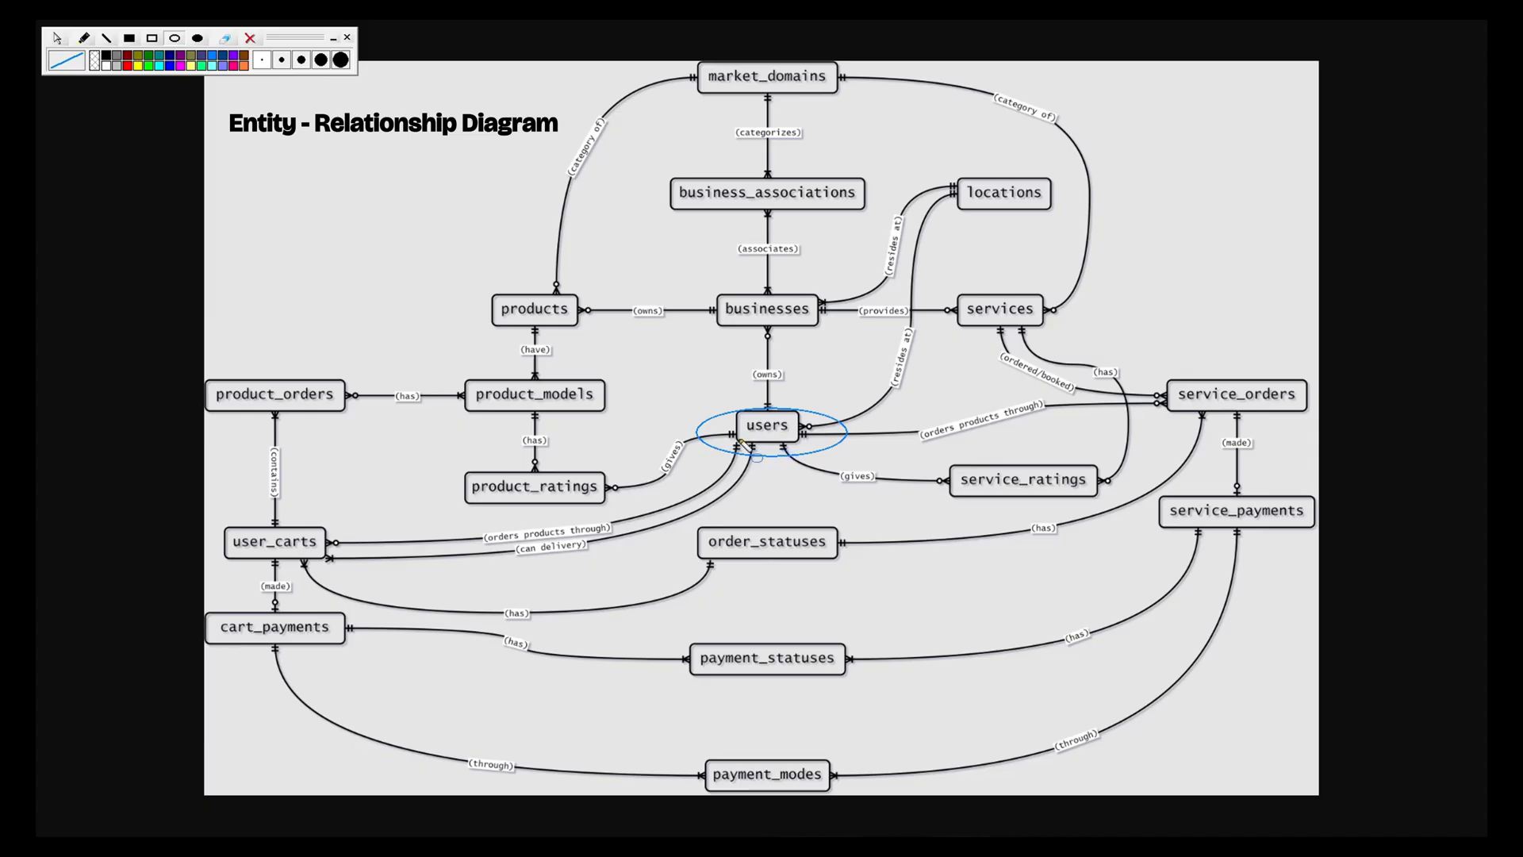
{"action": "mouse_move", "coordinate": [777, 440]}
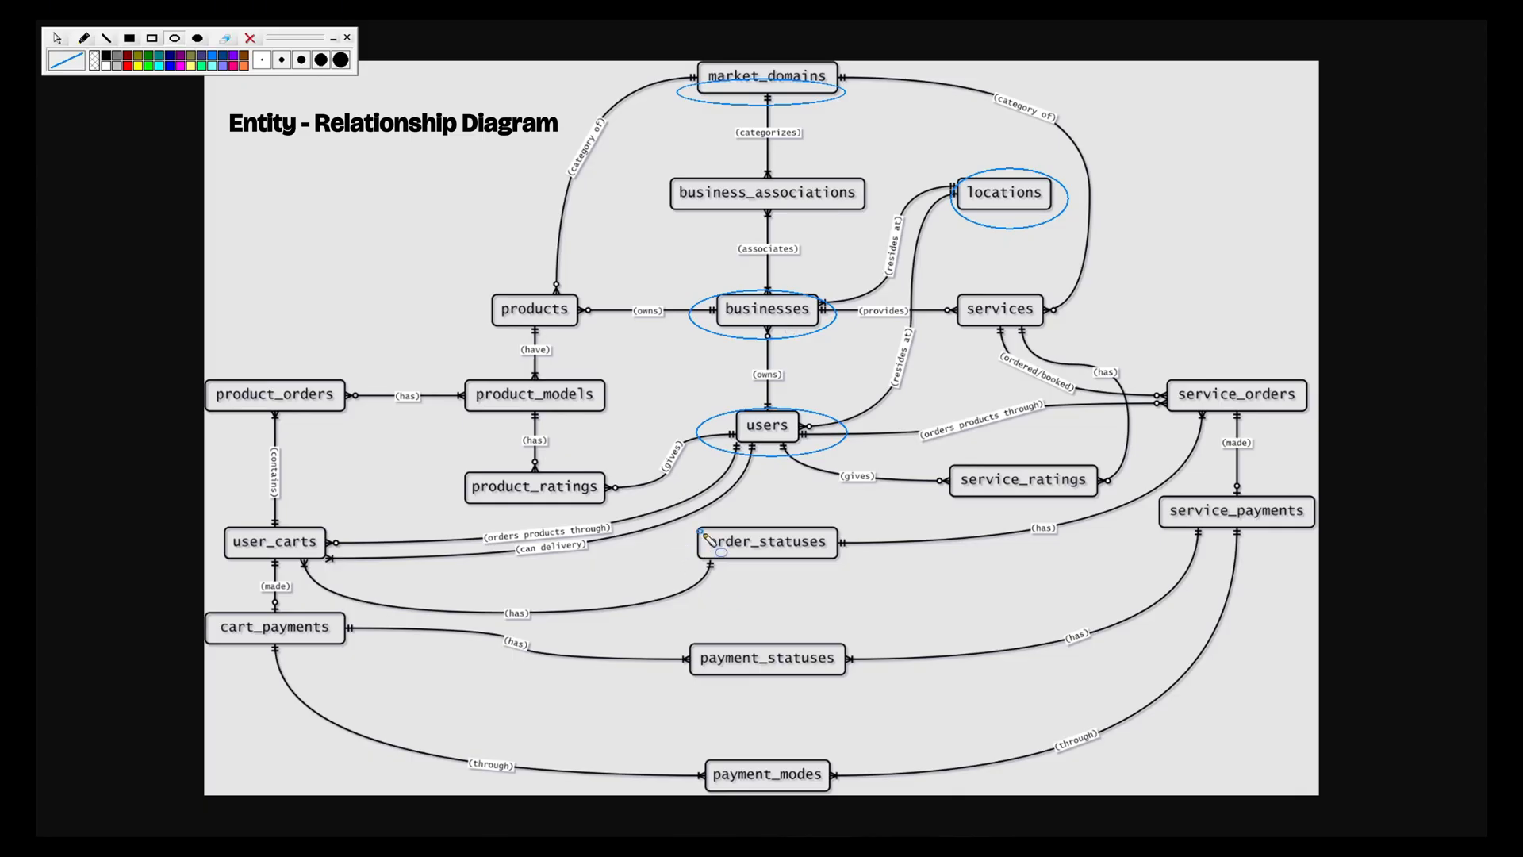
Step: Circle the order_statuses table on the ER diagram with a blue oval
{"action": "left_click_drag", "start_coordinate": [699, 636], "coordinate": [855, 670]}
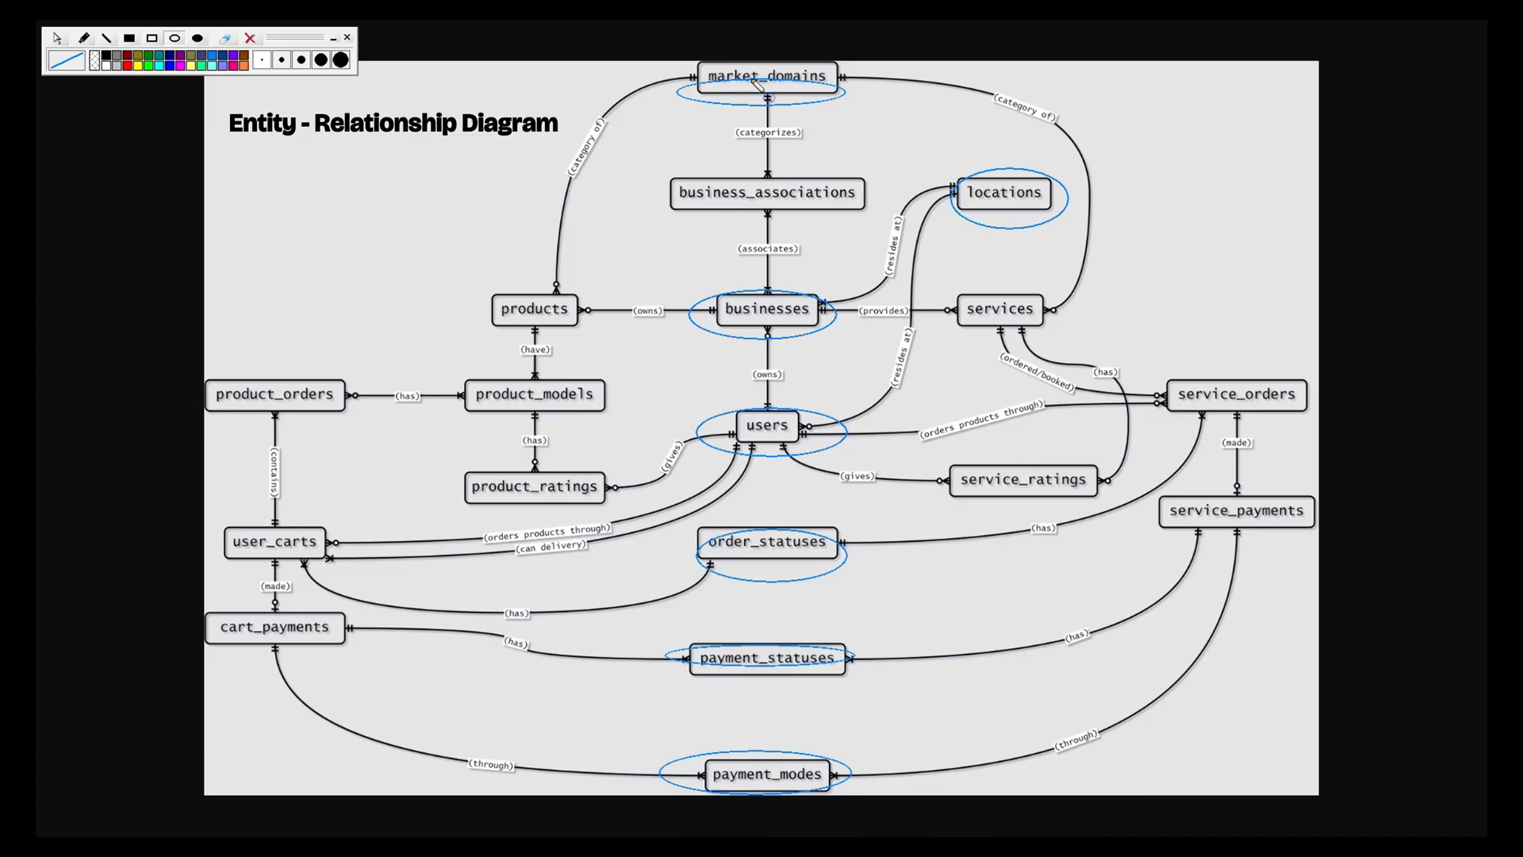
{"action": "mouse_move", "coordinate": [766, 98]}
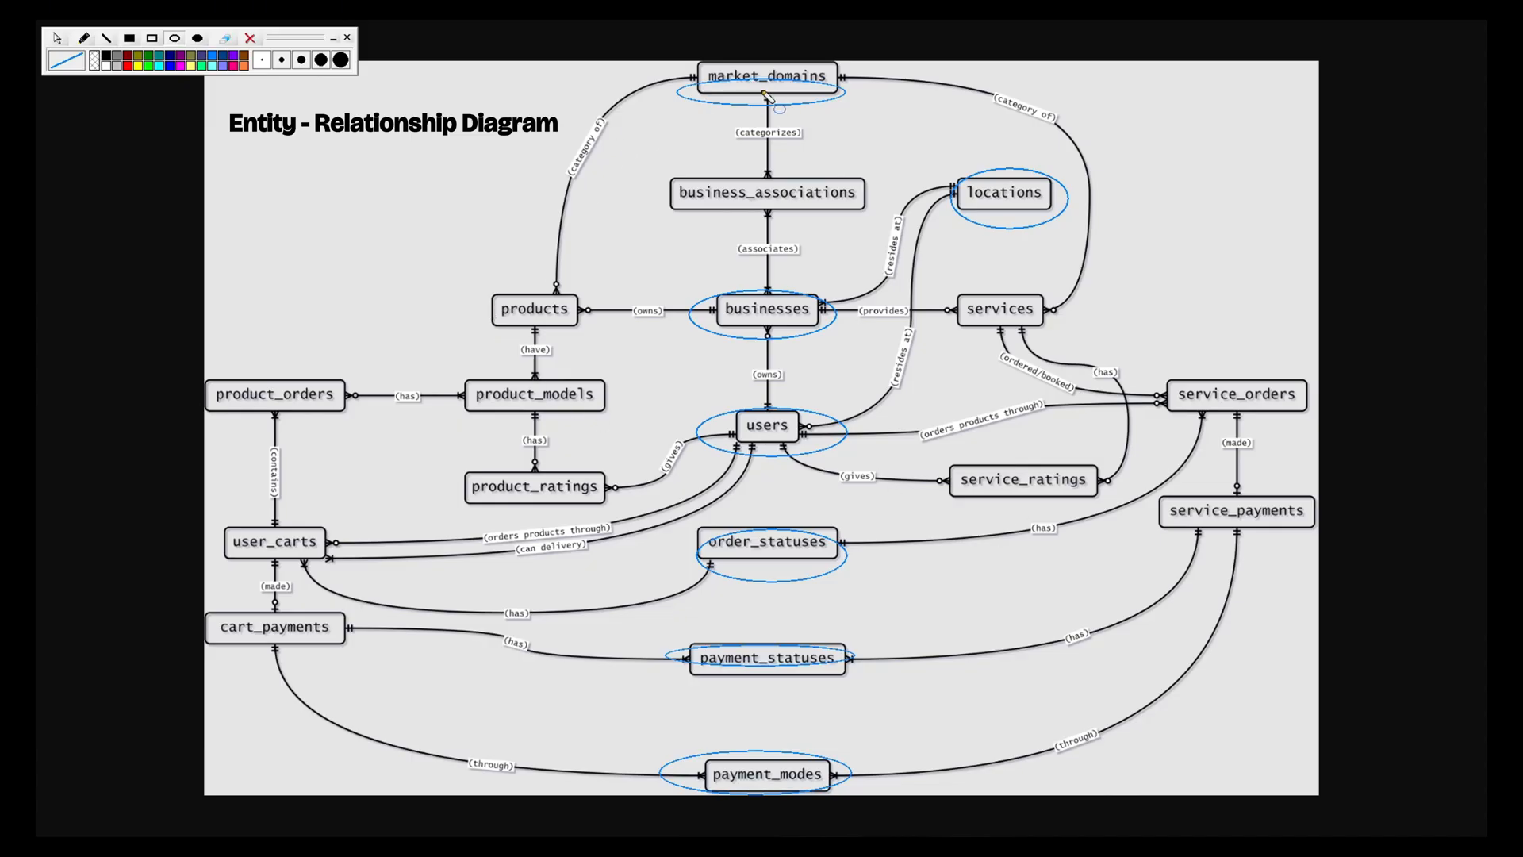
{"action": "mouse_move", "coordinate": [562, 542]}
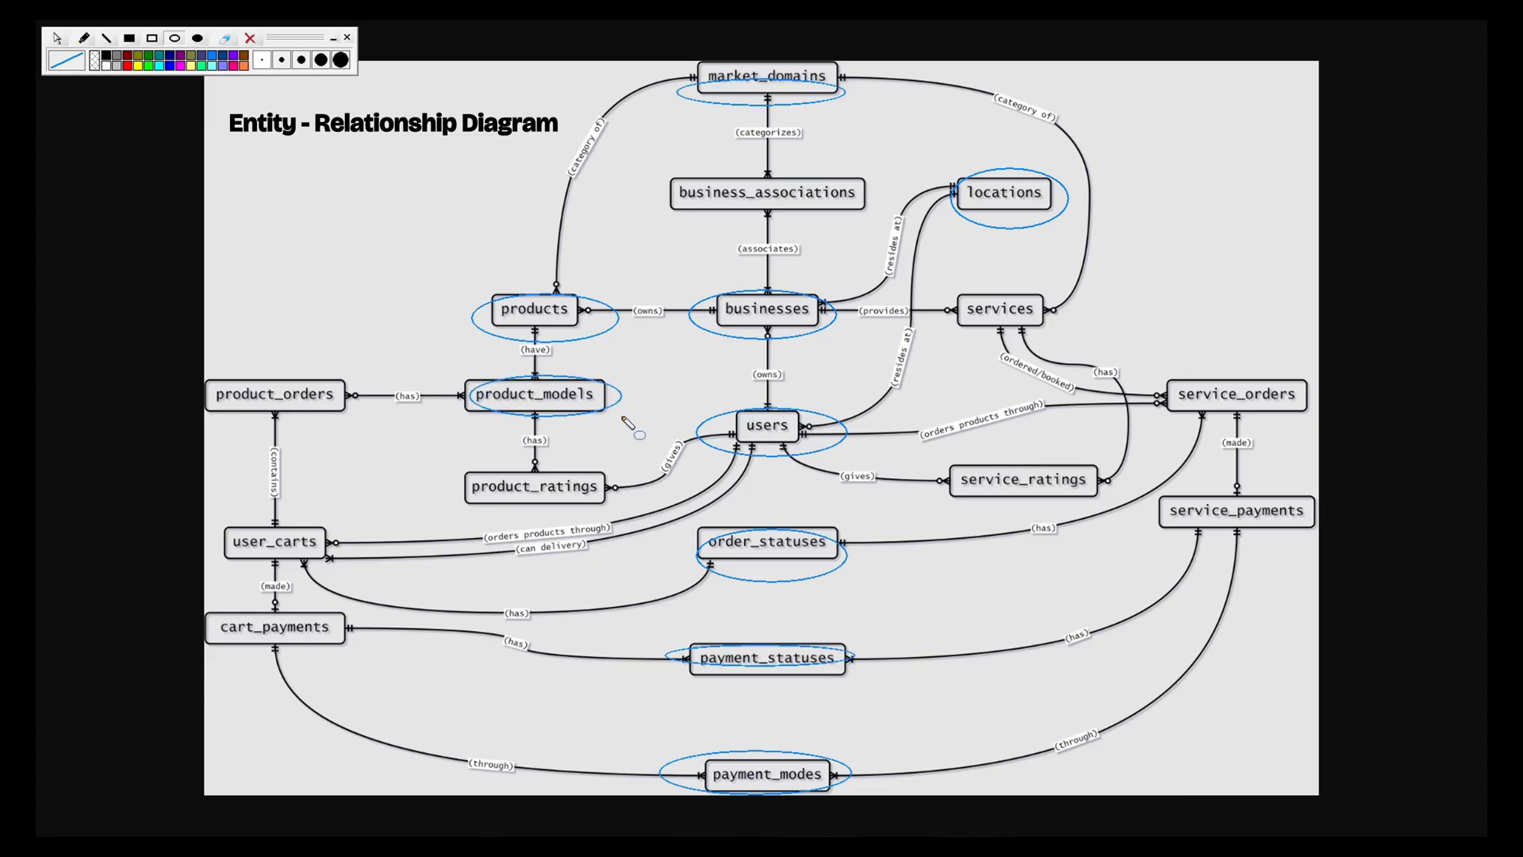
{"action": "mouse_move", "coordinate": [587, 404]}
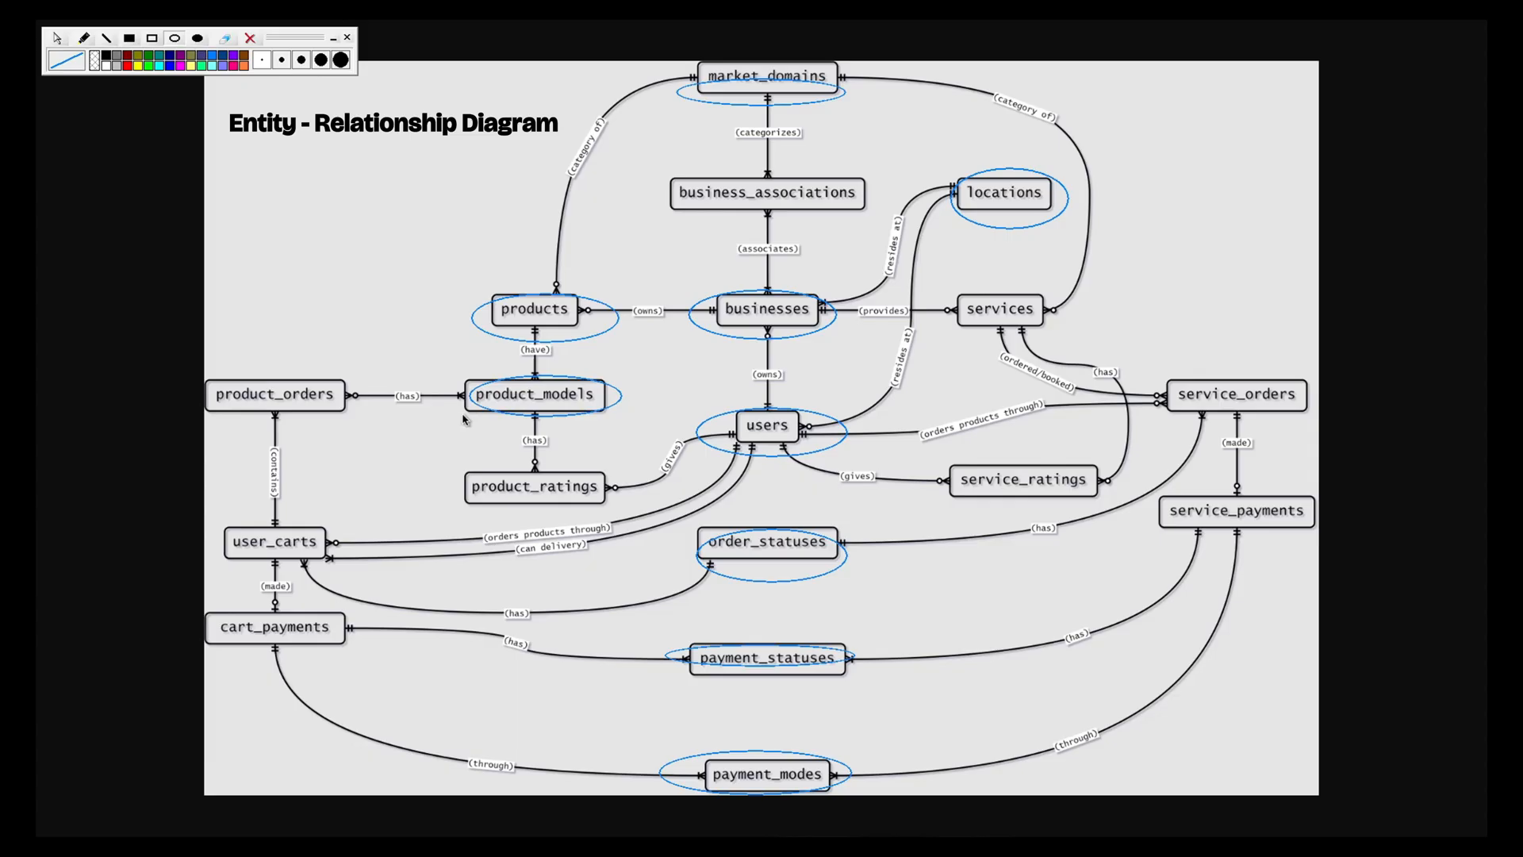
Step: Continue marking remaining diagram tables such as products and user_carts
{"action": "left_click", "coordinate": [273, 542]}
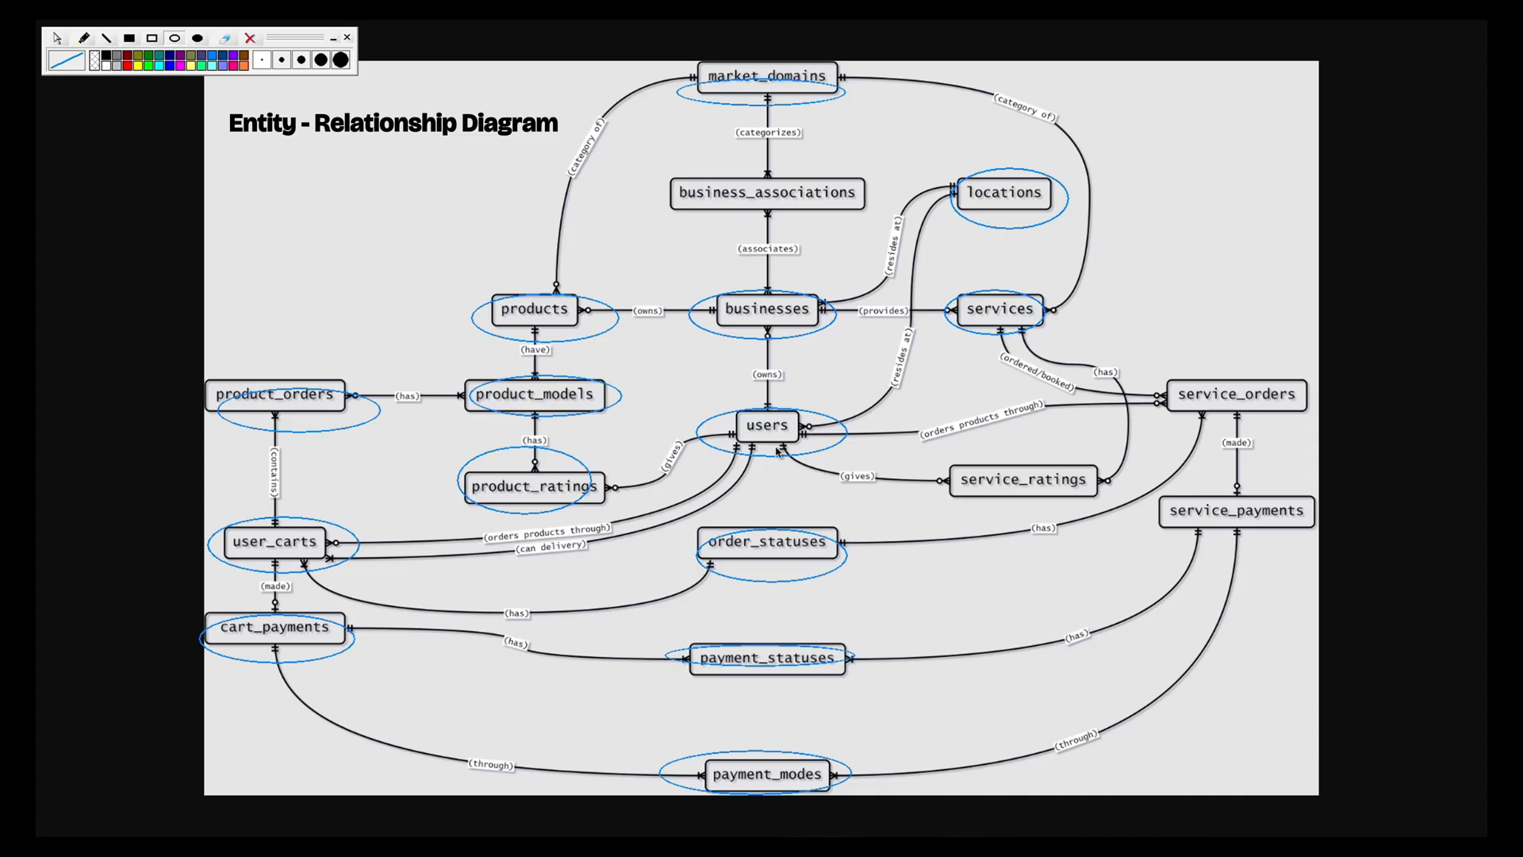
{"action": "mouse_move", "coordinate": [1194, 429]}
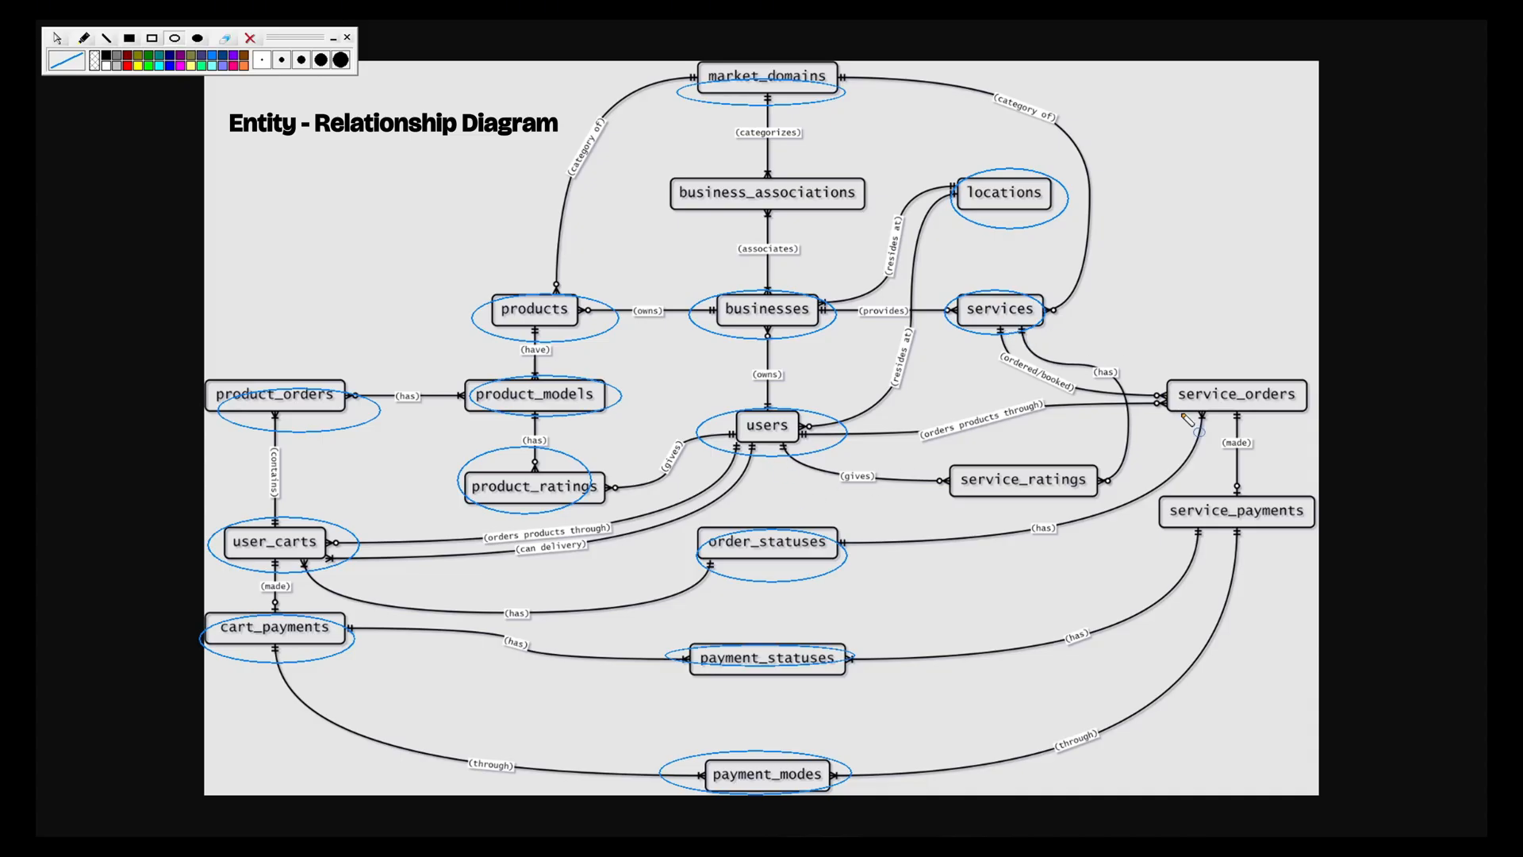
{"action": "mouse_move", "coordinate": [1053, 504]}
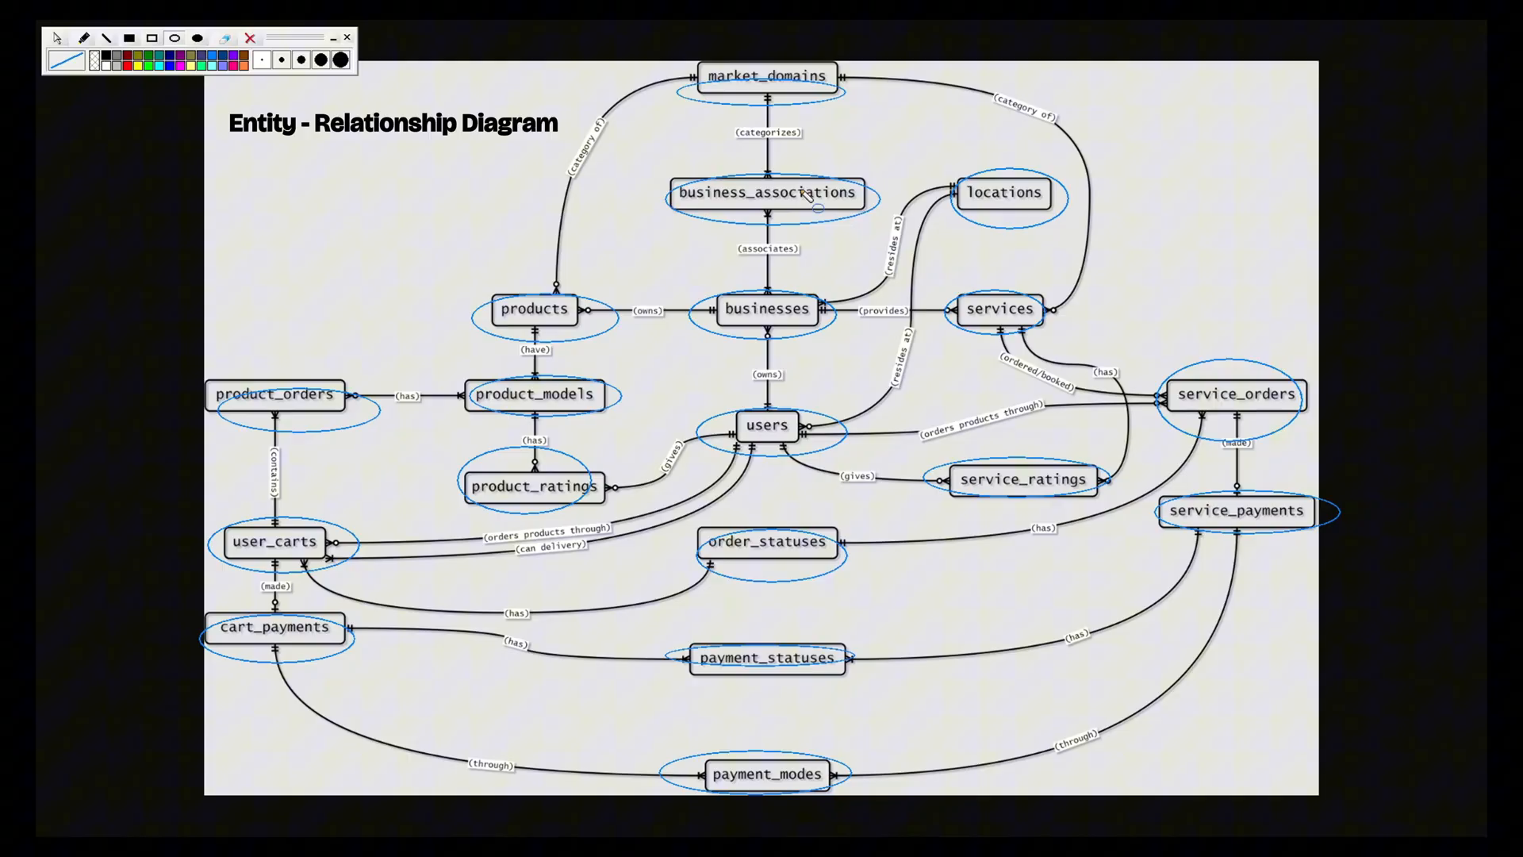
{"action": "mouse_move", "coordinate": [769, 95]}
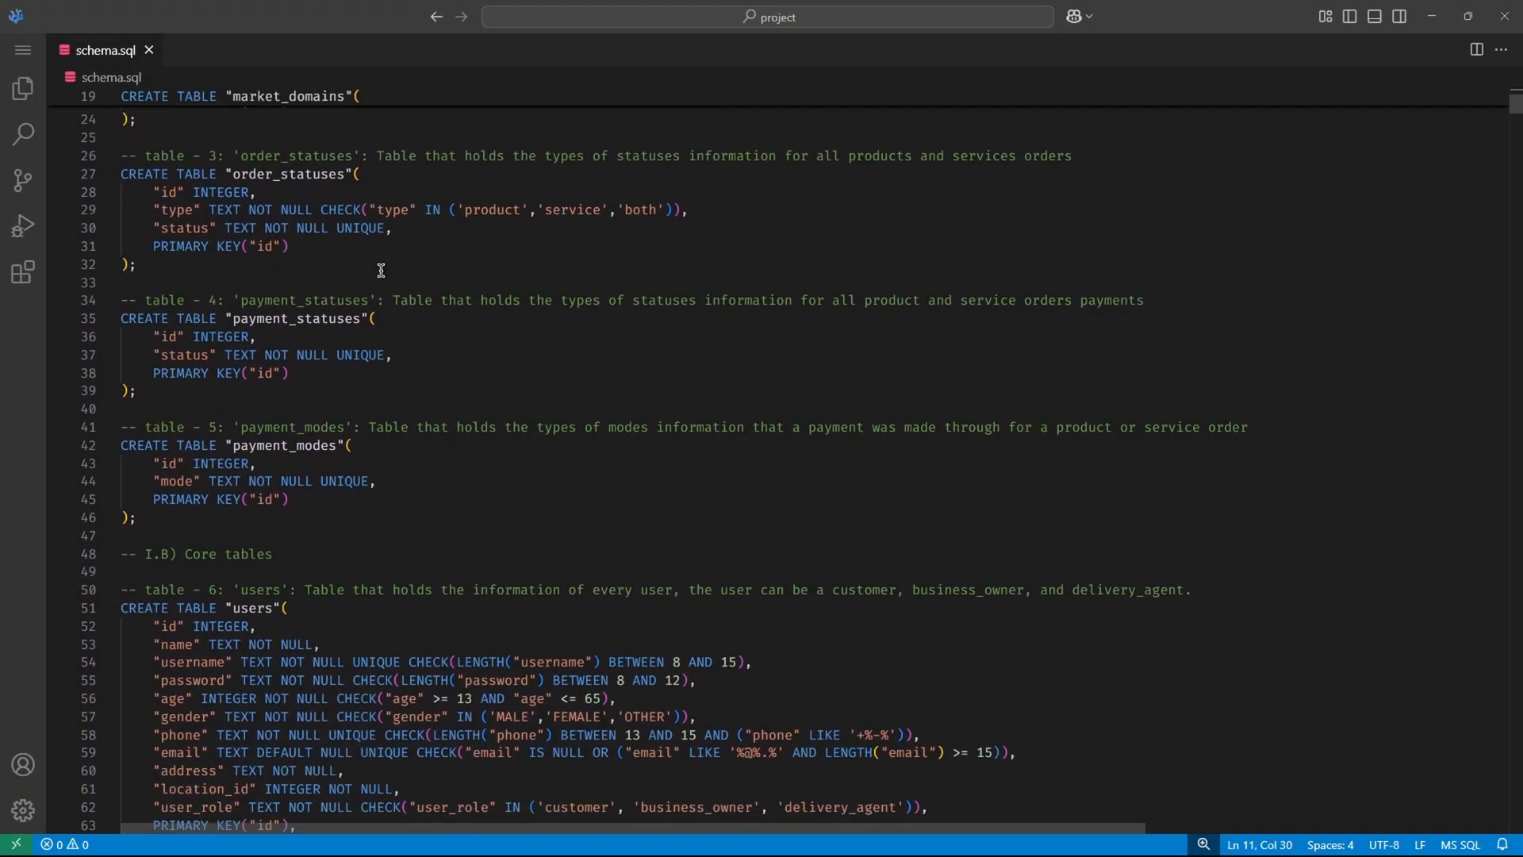
Step: Scroll schema.sql down from the table definitions to the views section
{"action": "scroll", "scroll_direction": "down", "scroll_amount": 3}
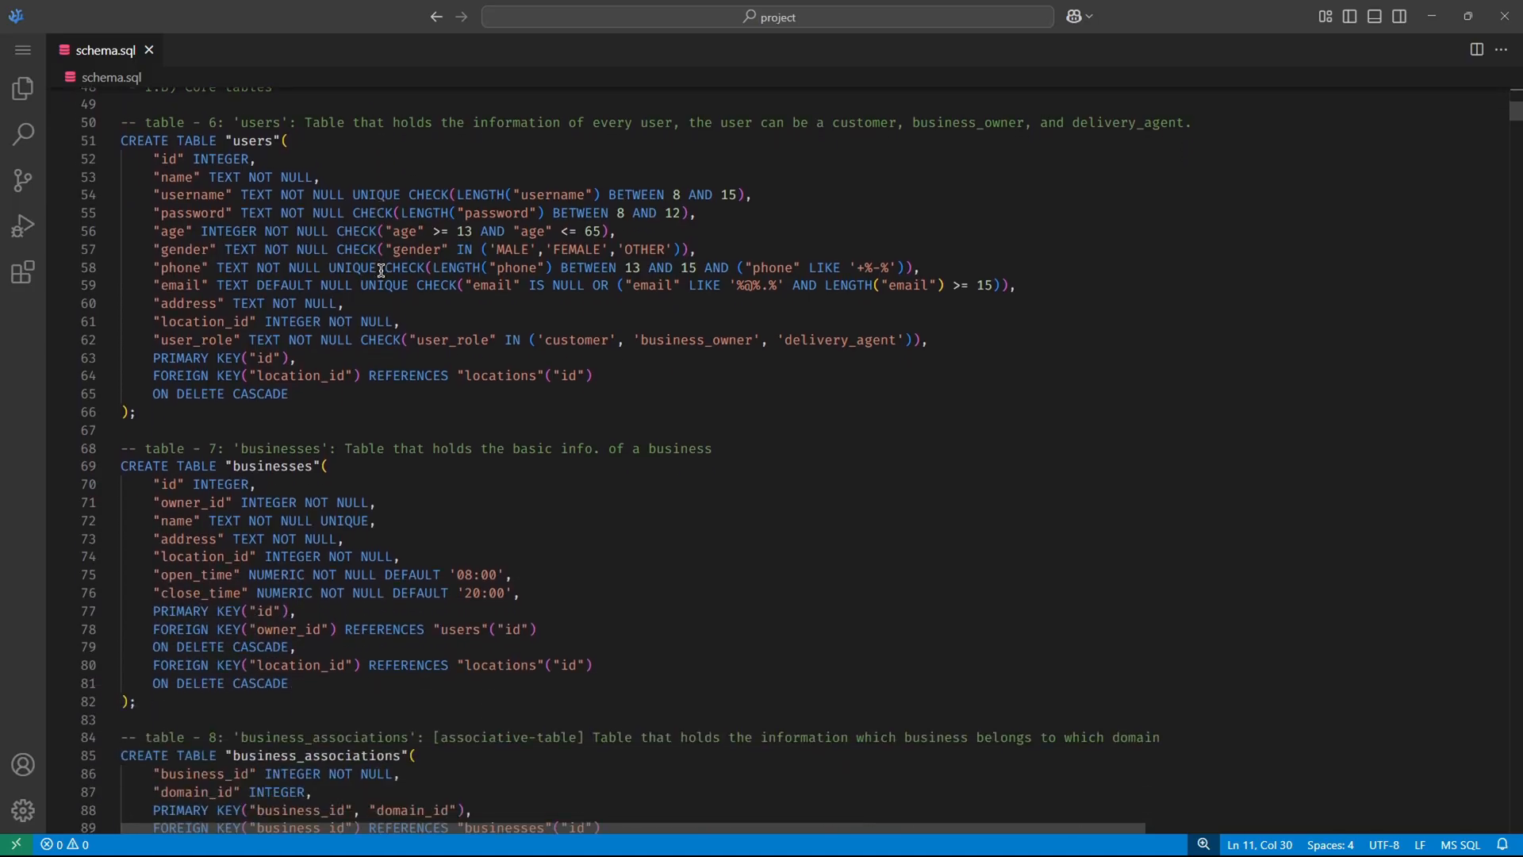
{"action": "scroll", "scroll_direction": "down", "scroll_amount": 3}
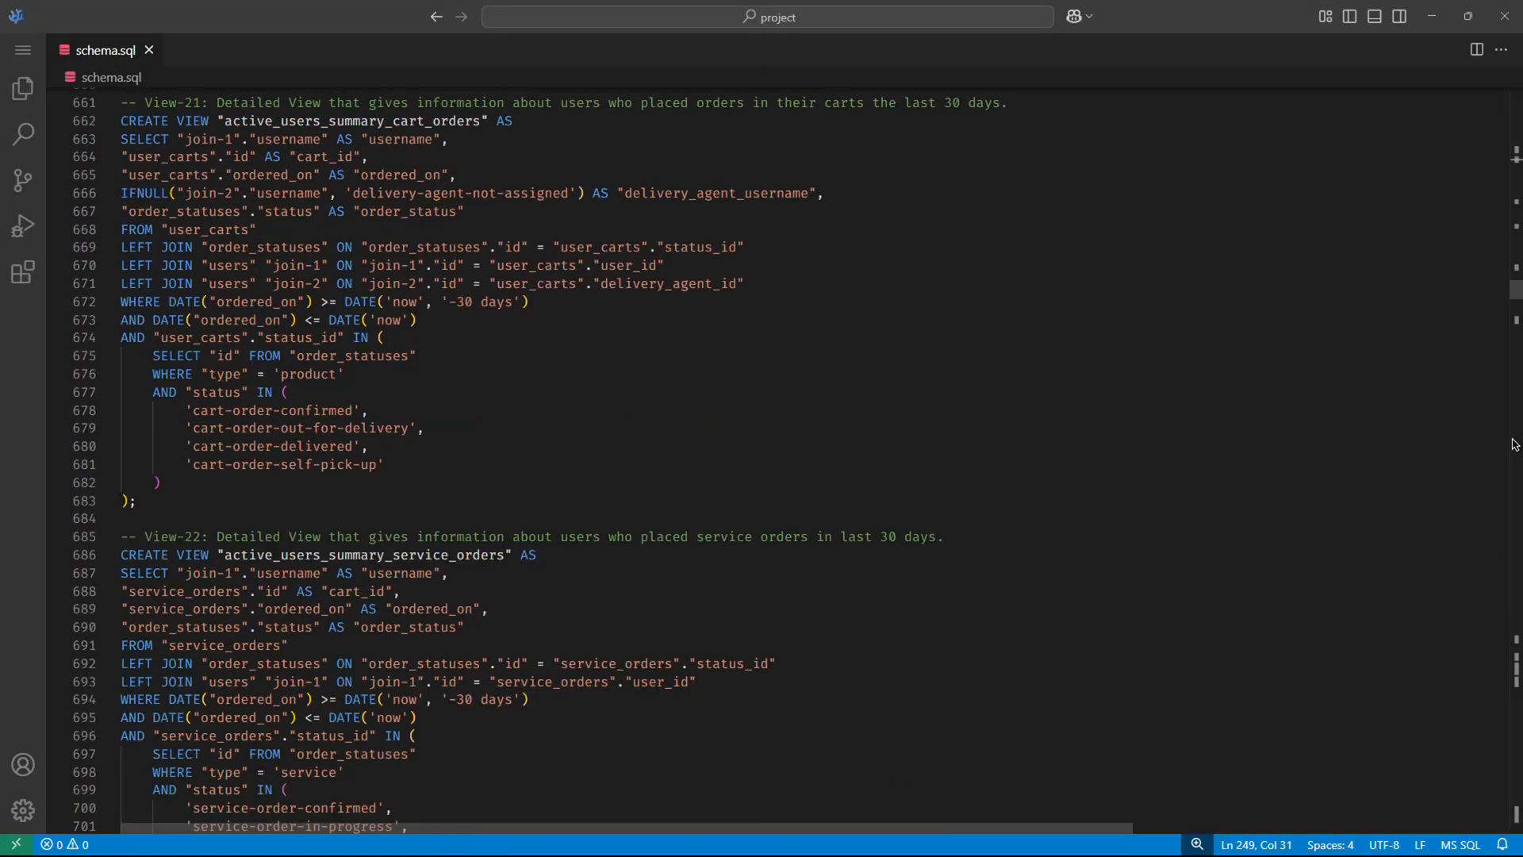
{"action": "scroll", "scroll_direction": "down", "scroll_amount": 3}
{"action": "type", "text": "SELECT"}
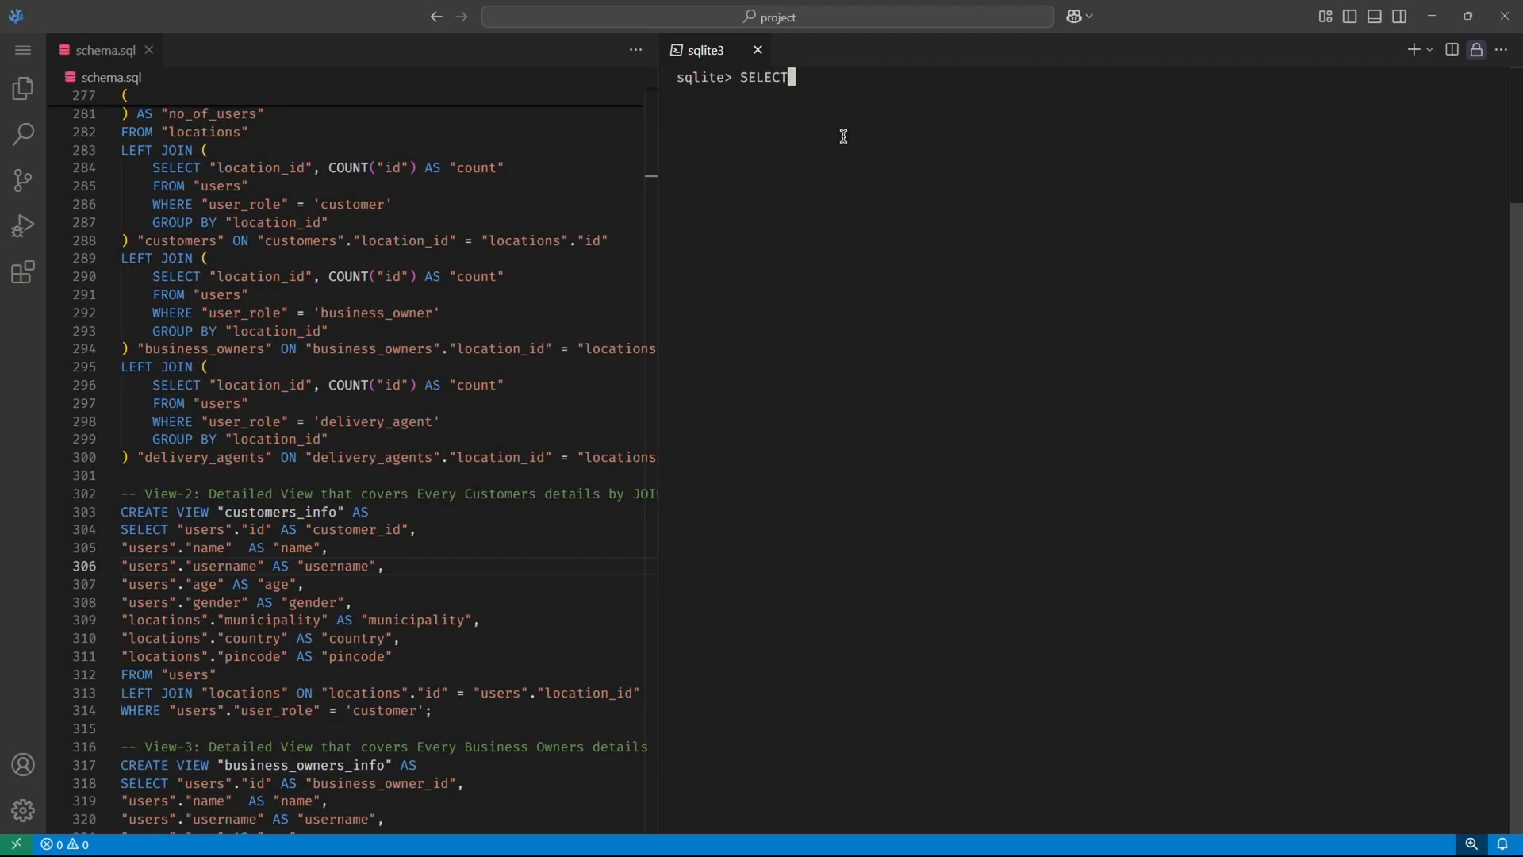
Step: Enter the query SELECT * FROM "customers_info" at the sqlite3 prompt
{"action": "type", "text": "* FROM \"\"c"}
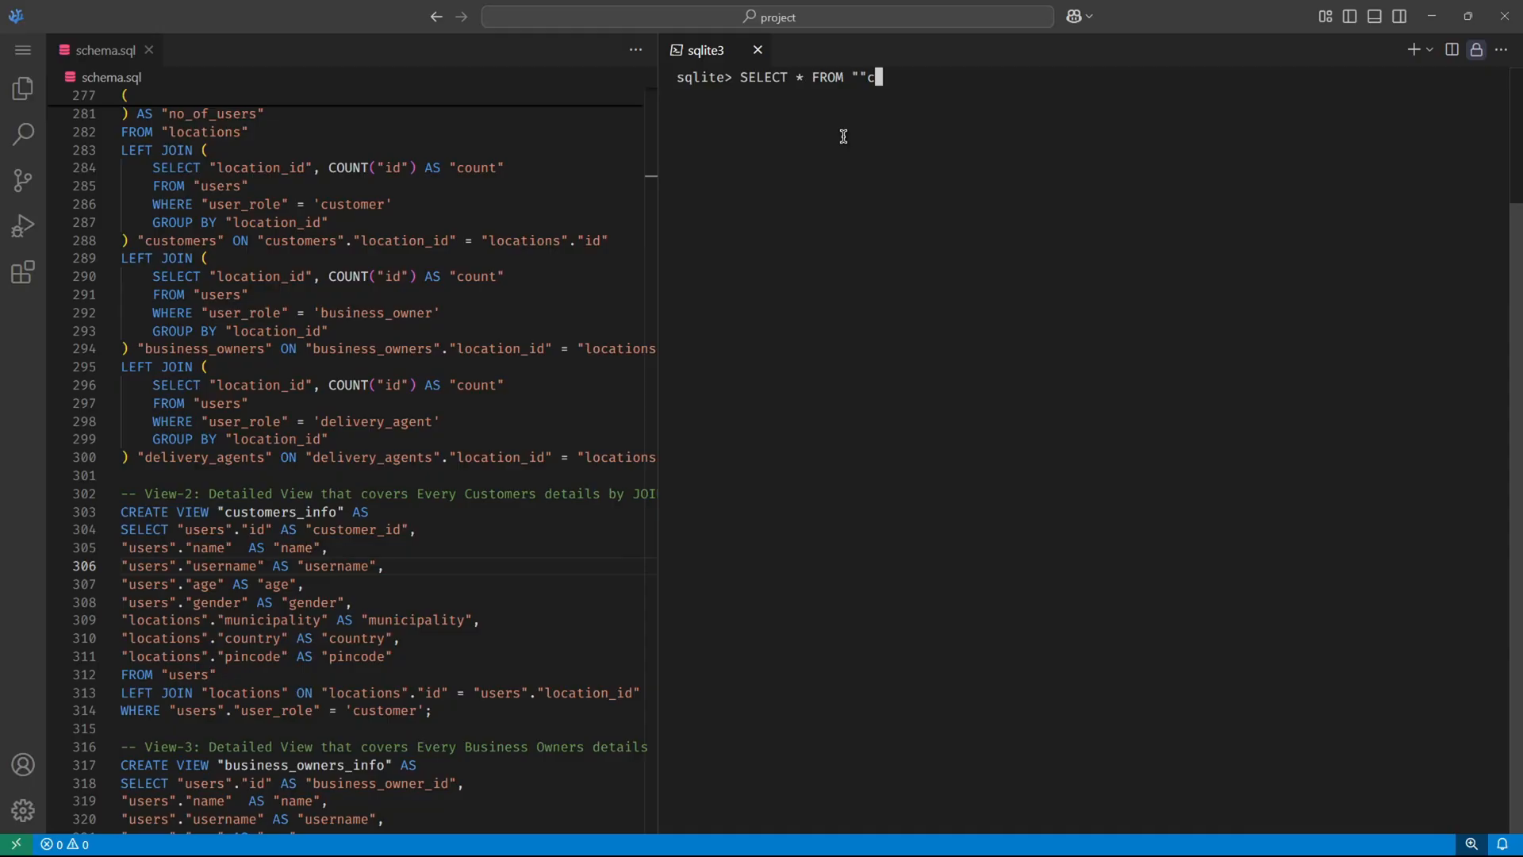
{"action": "type", "text": "customer_"}
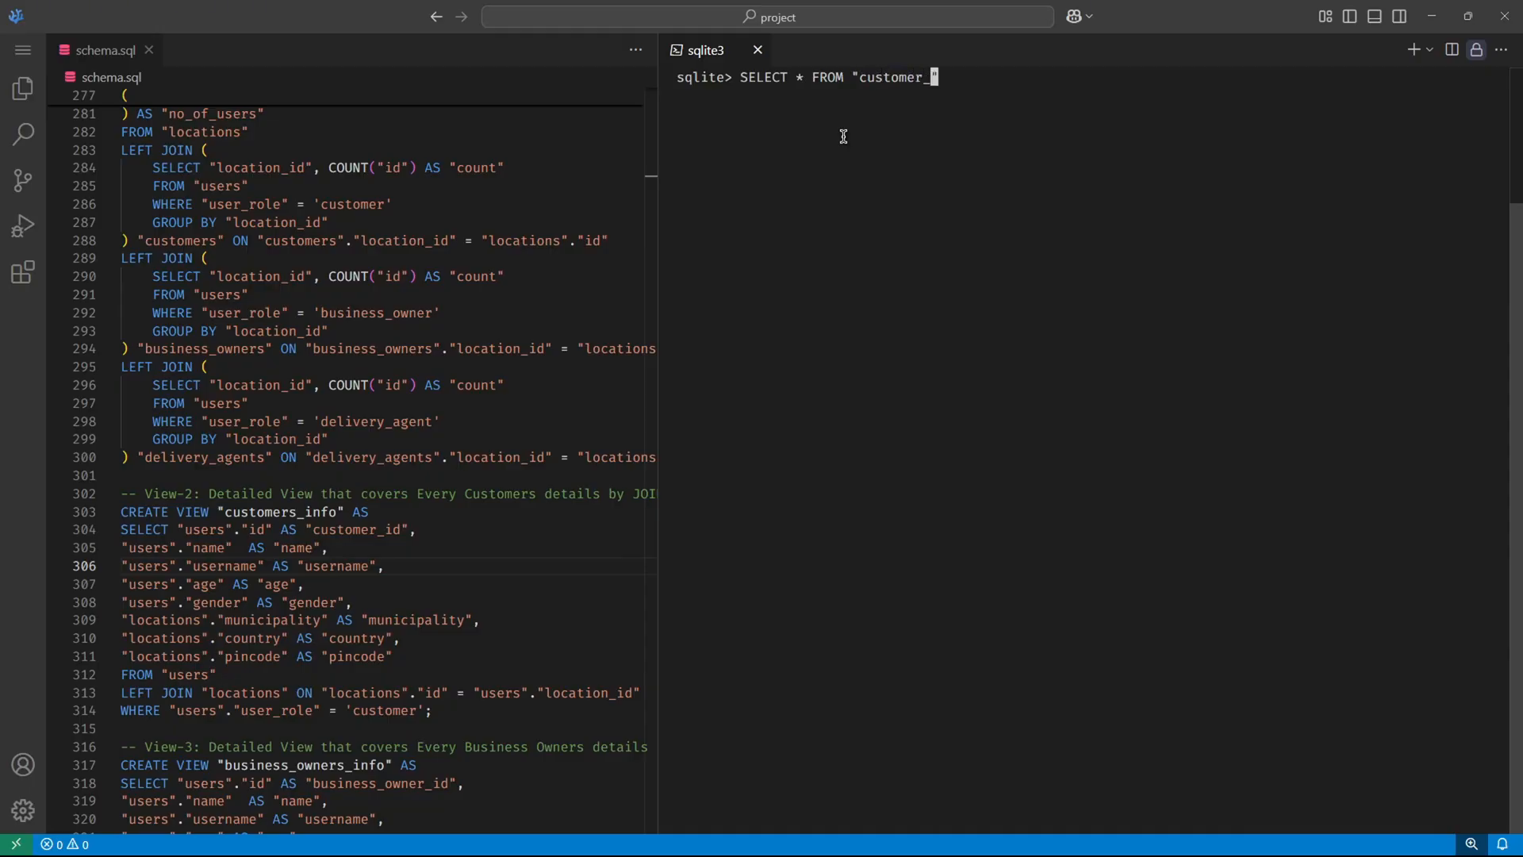
{"action": "type", "text": "s_info"}
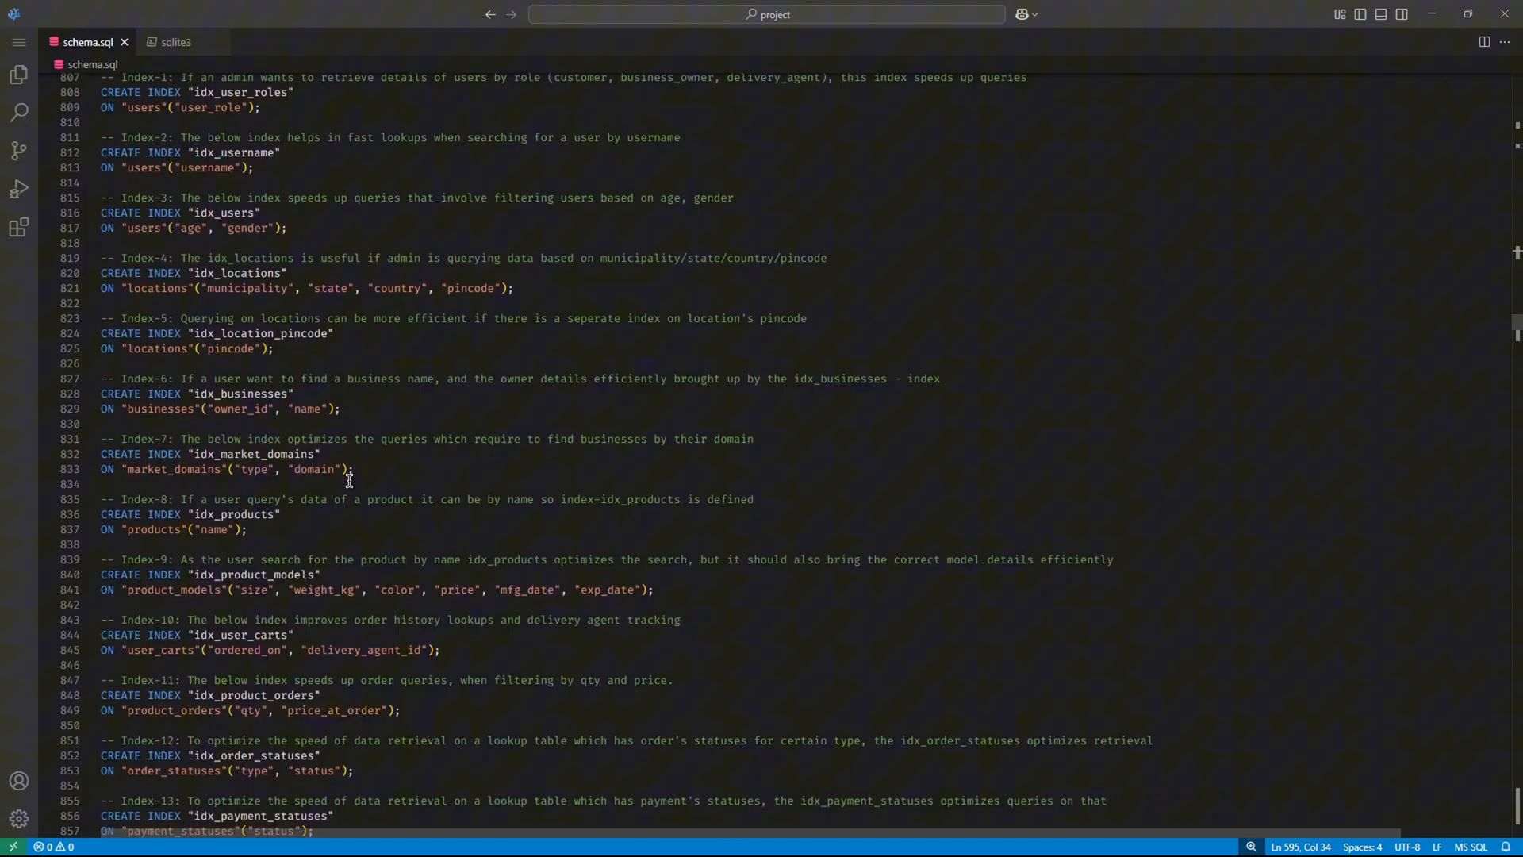
{"action": "scroll", "scroll_direction": "down", "scroll_amount": 3}
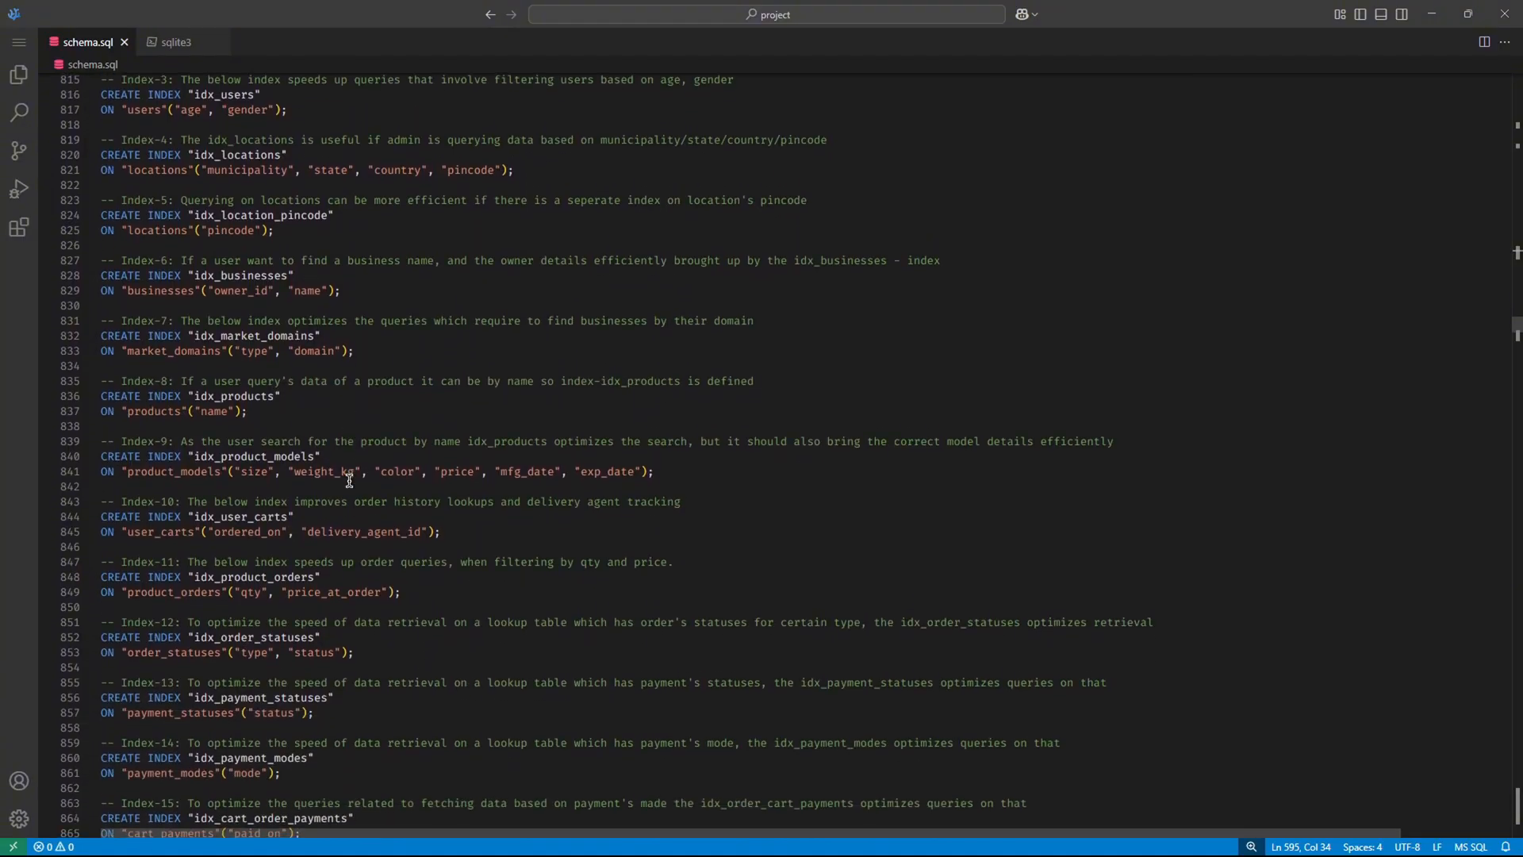
{"action": "scroll", "scroll_direction": "down", "scroll_amount": 3}
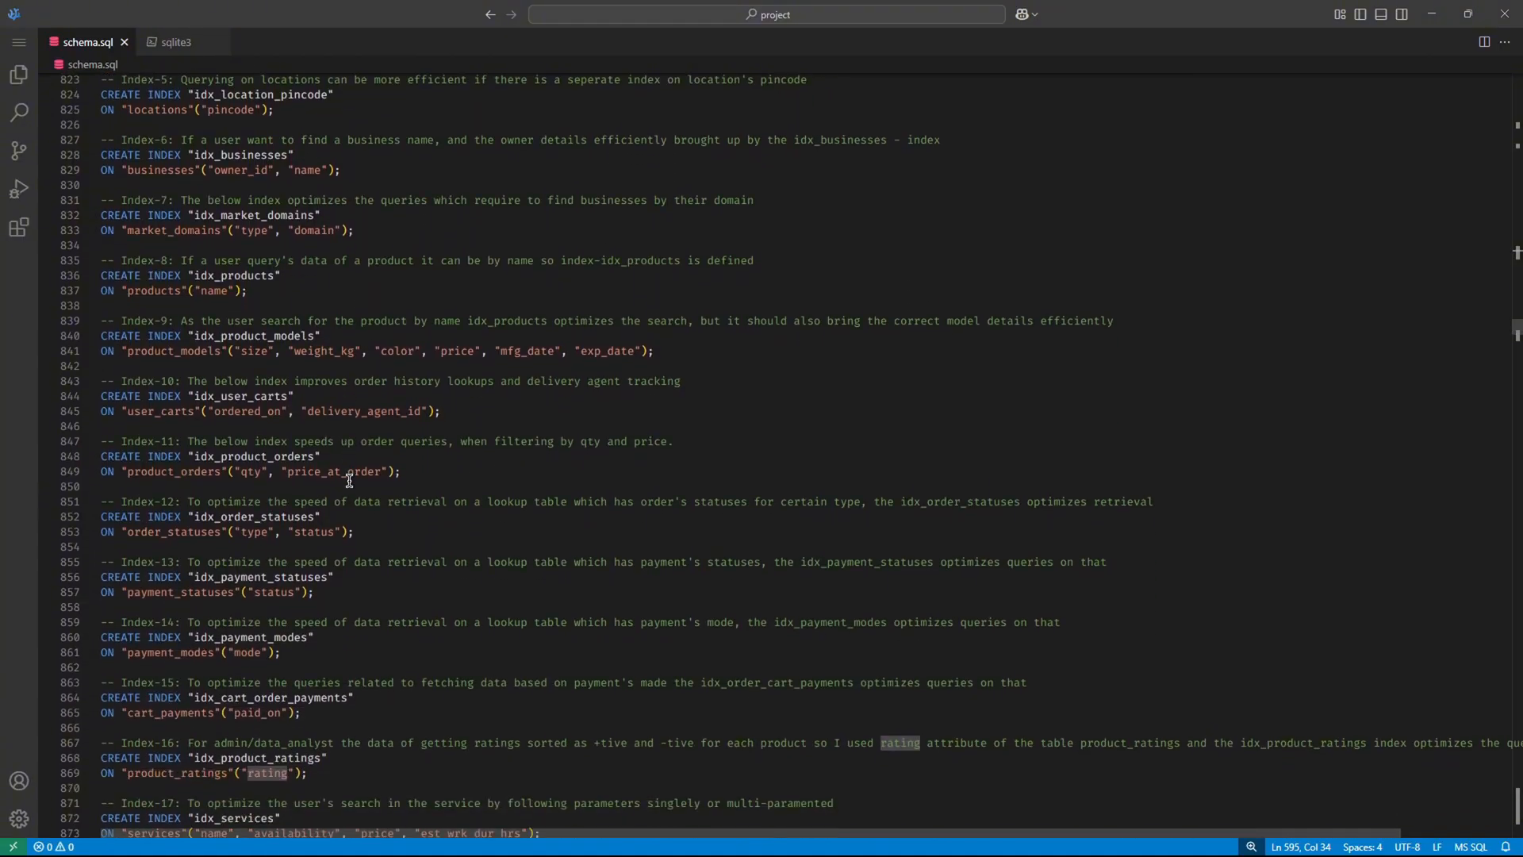
{"action": "scroll", "scroll_direction": "down", "scroll_amount": 3}
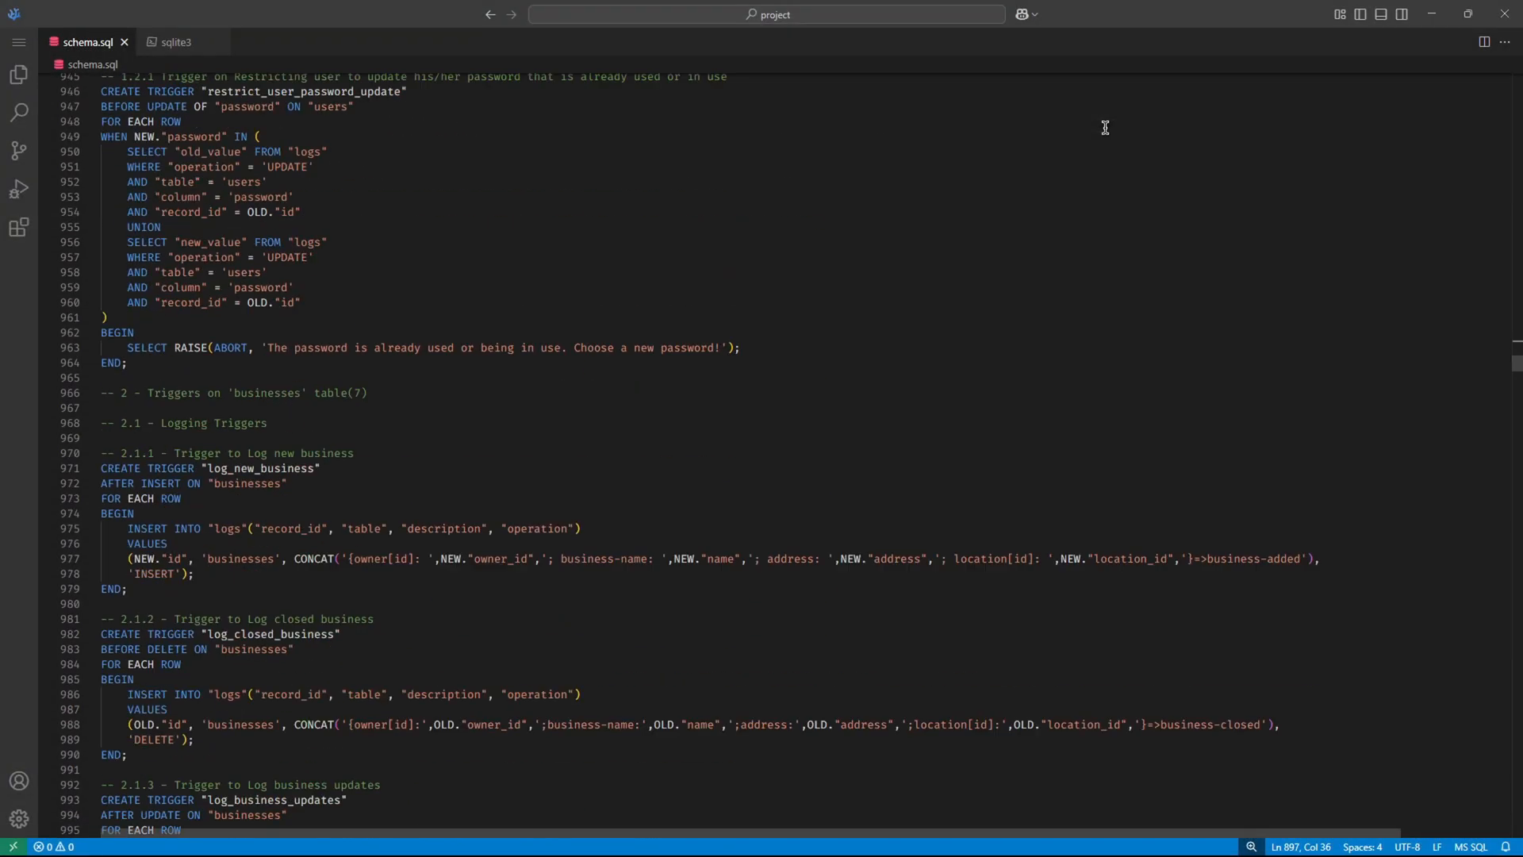
{"action": "scroll", "scroll_direction": "down", "scroll_amount": 3}
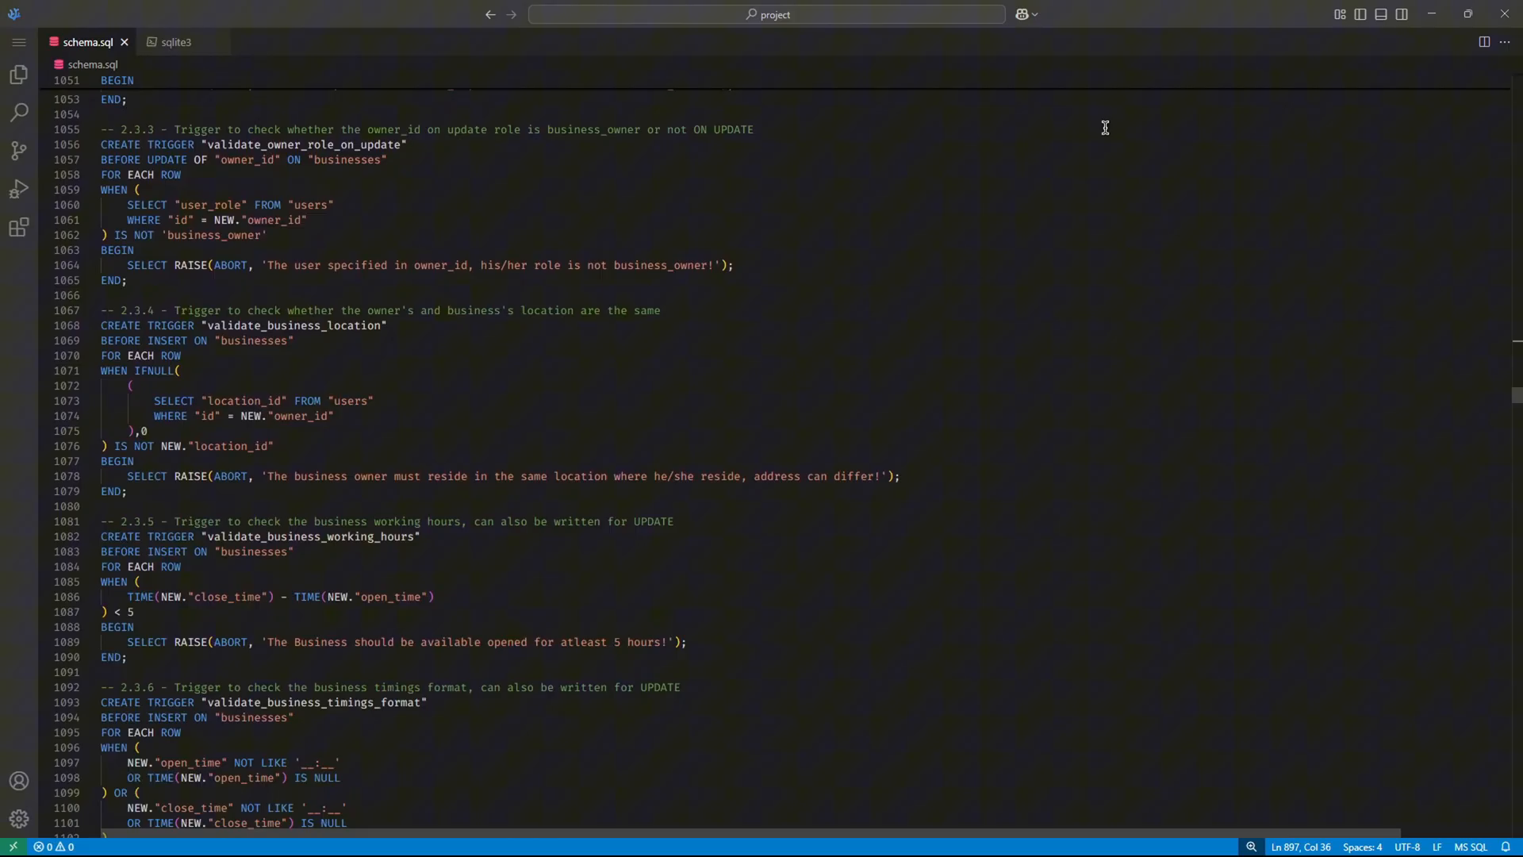